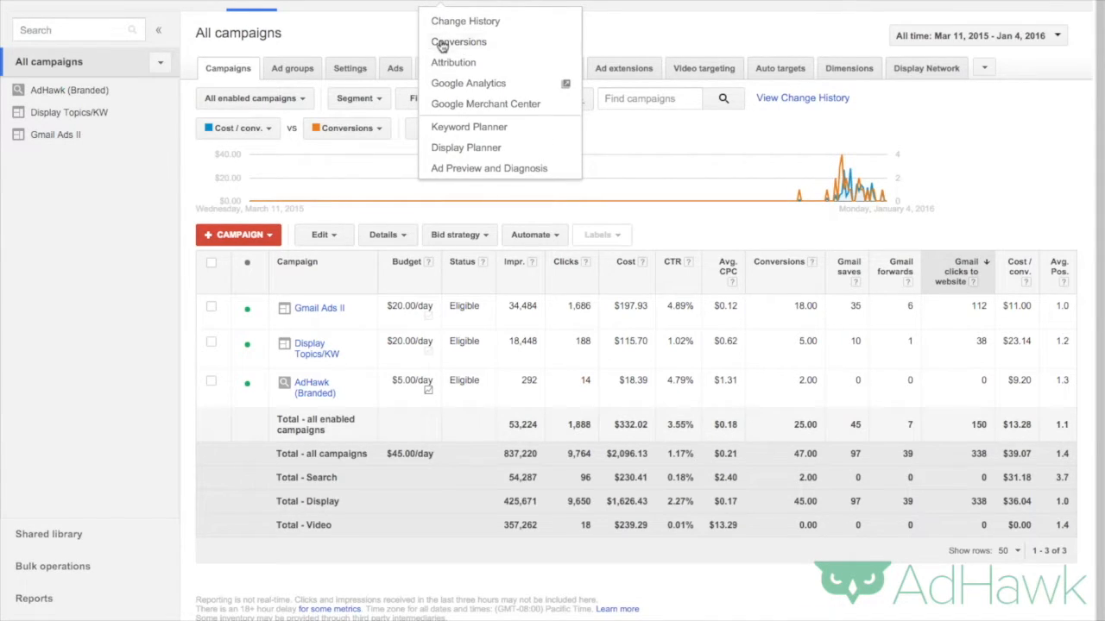
Go to the Conversion actions page from the Tools menu
{"action": "left_click", "coordinate": [458, 42]}
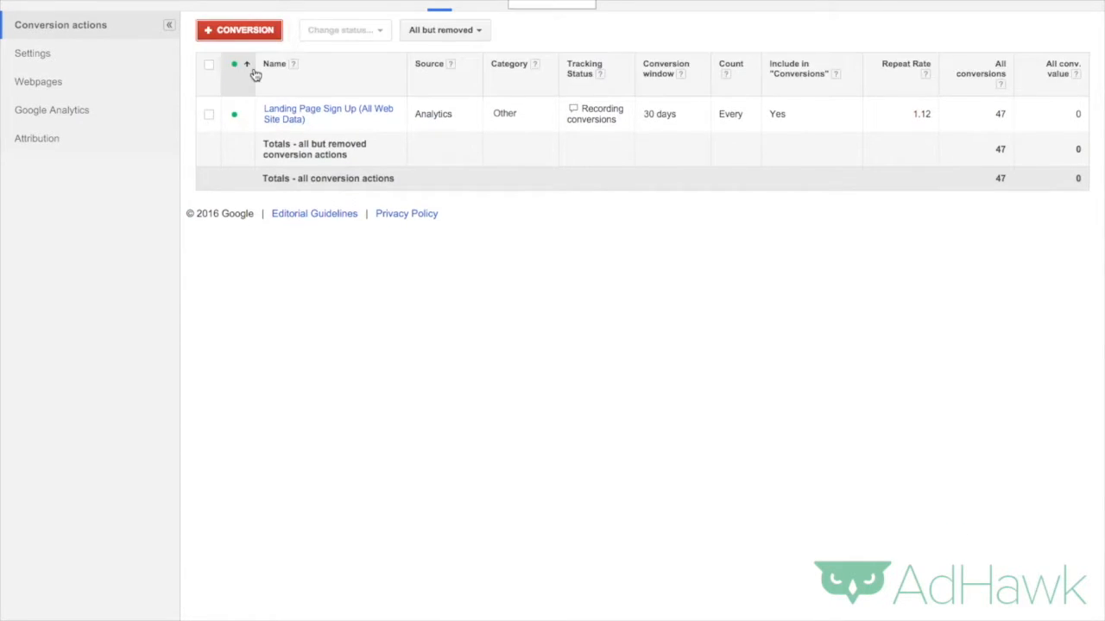
Create a new App conversion for iOS tracking app installs (first open)
{"action": "left_click", "coordinate": [239, 29]}
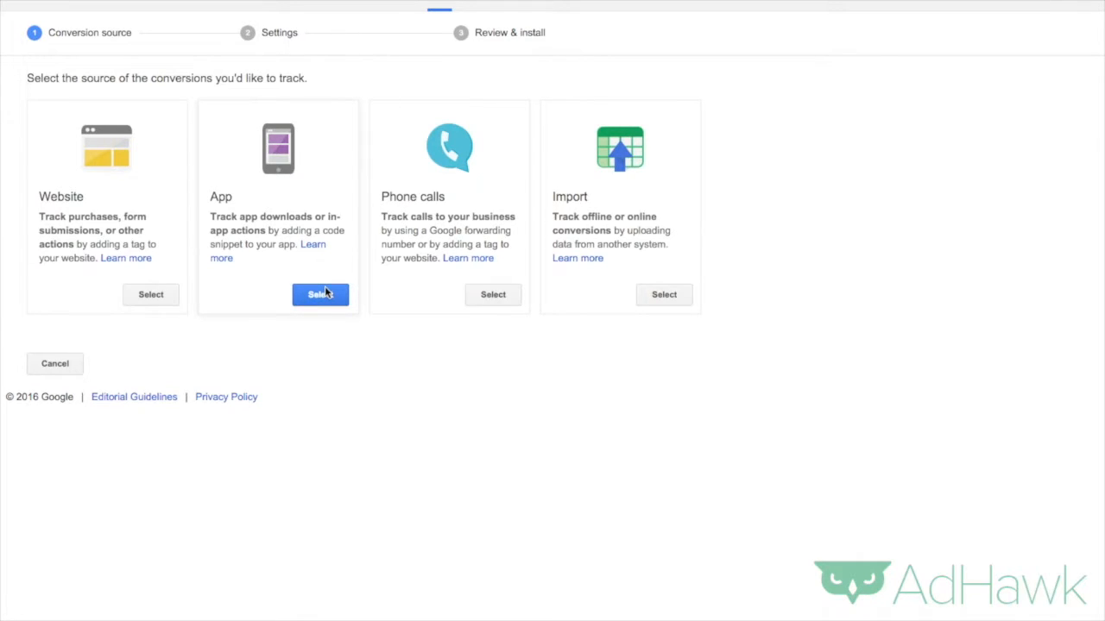
{"action": "left_click", "coordinate": [320, 294]}
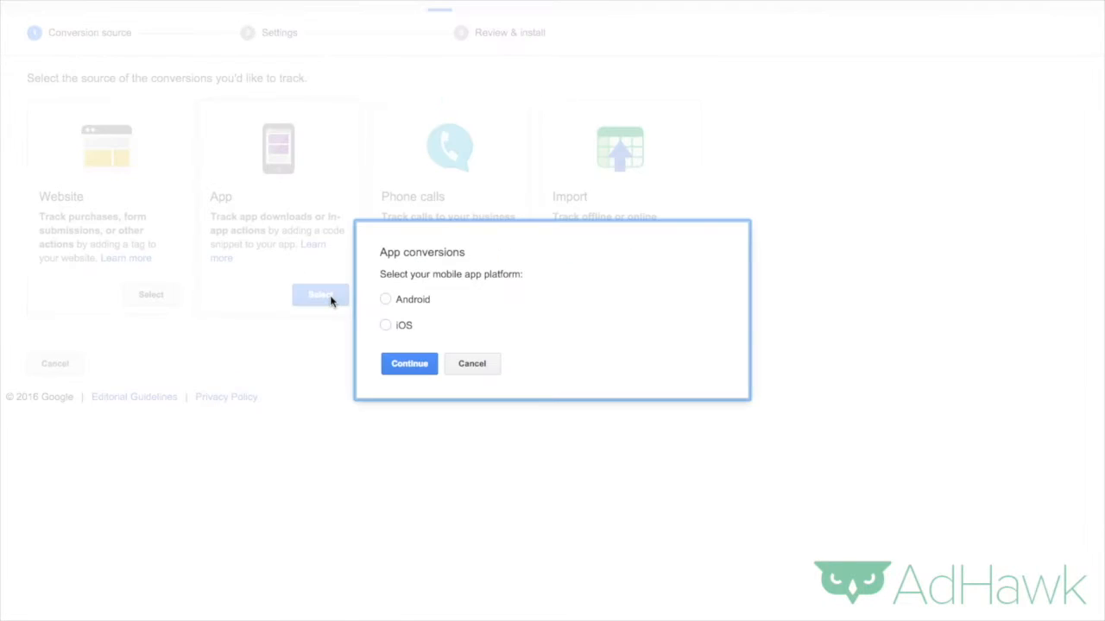
{"action": "left_click", "coordinate": [385, 325]}
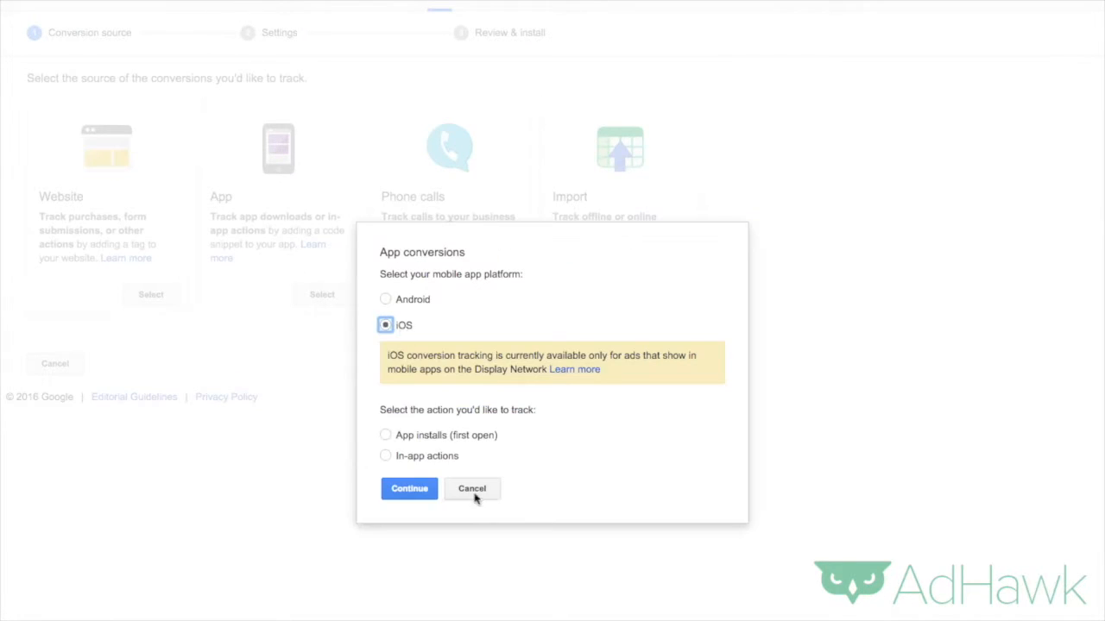
{"action": "left_click", "coordinate": [385, 435]}
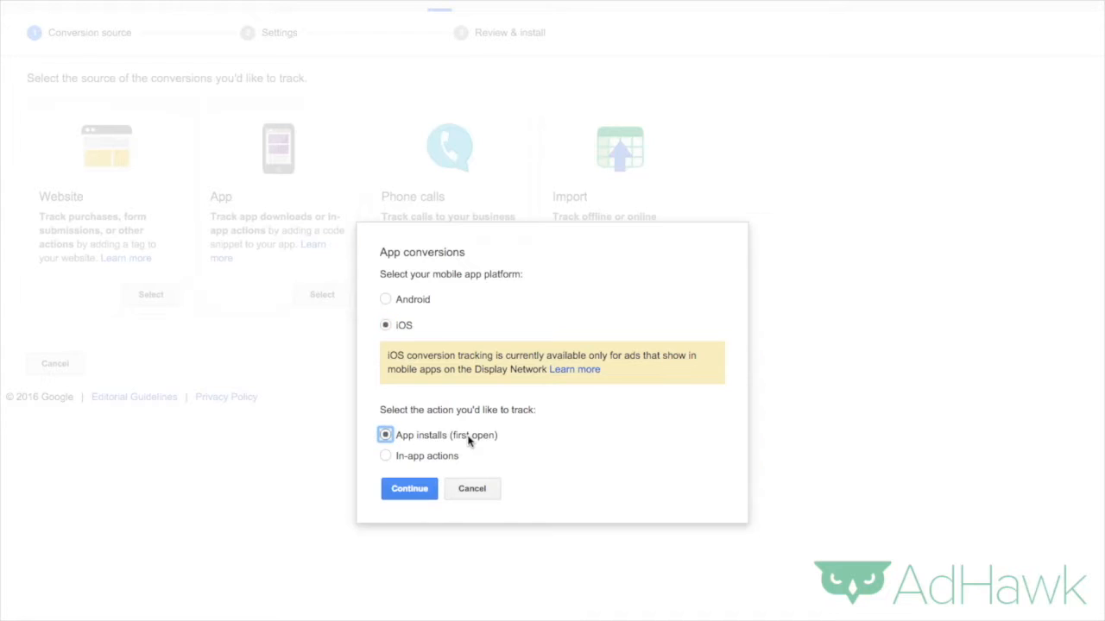
{"action": "left_click", "coordinate": [409, 489]}
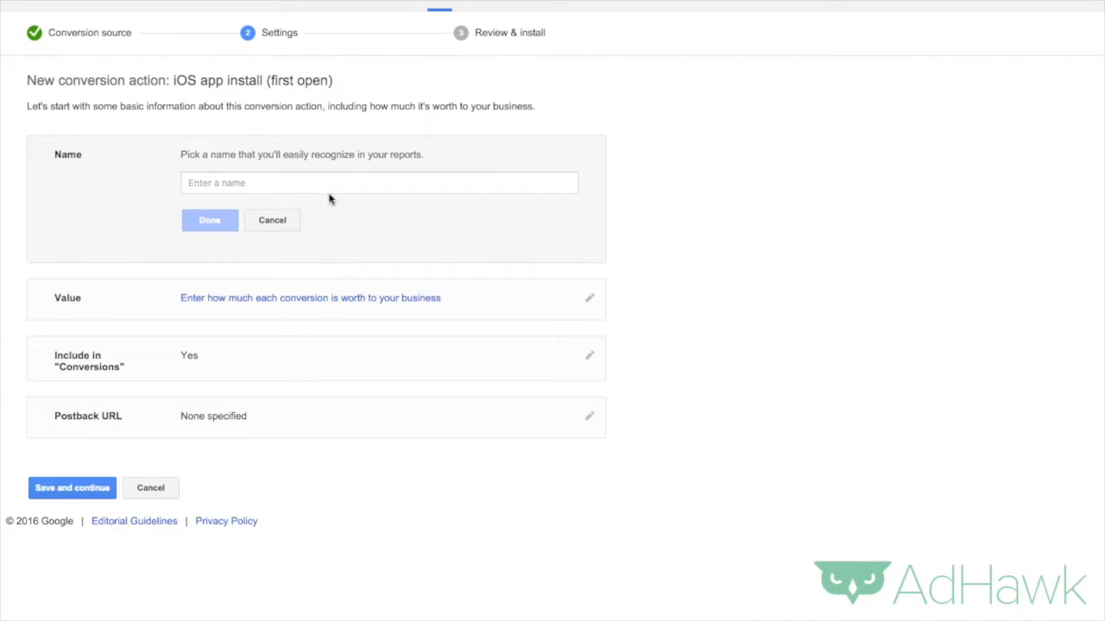
Name the action 'AdHawk App Installs (IOS)', assign no value, and save
{"action": "type", "text": "AdHawk App Installs (IOS"}
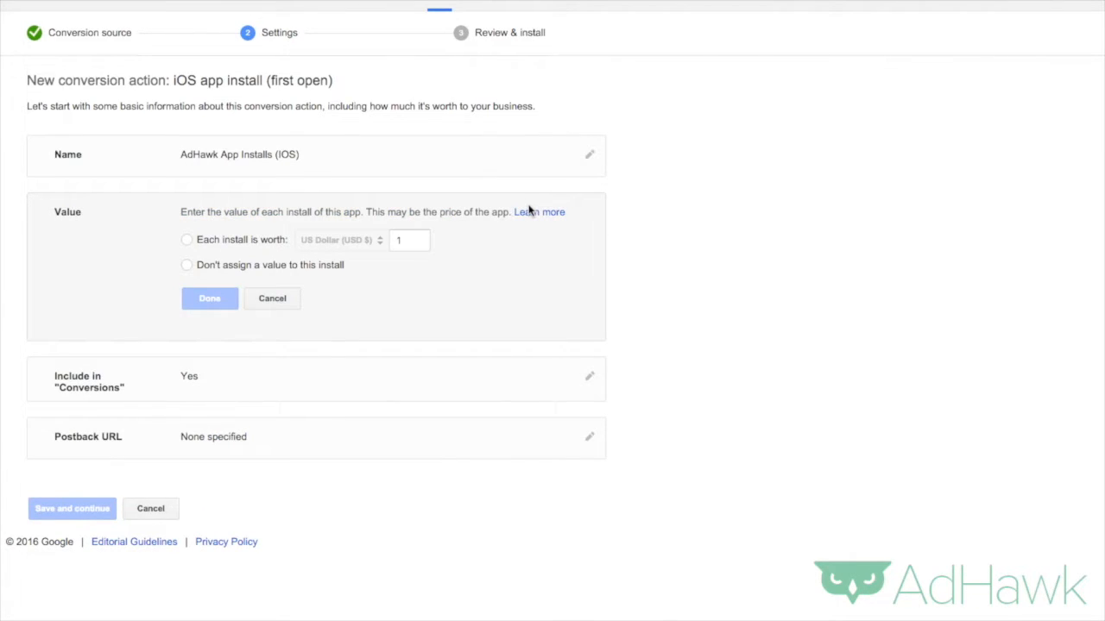
{"action": "left_click", "coordinate": [186, 239]}
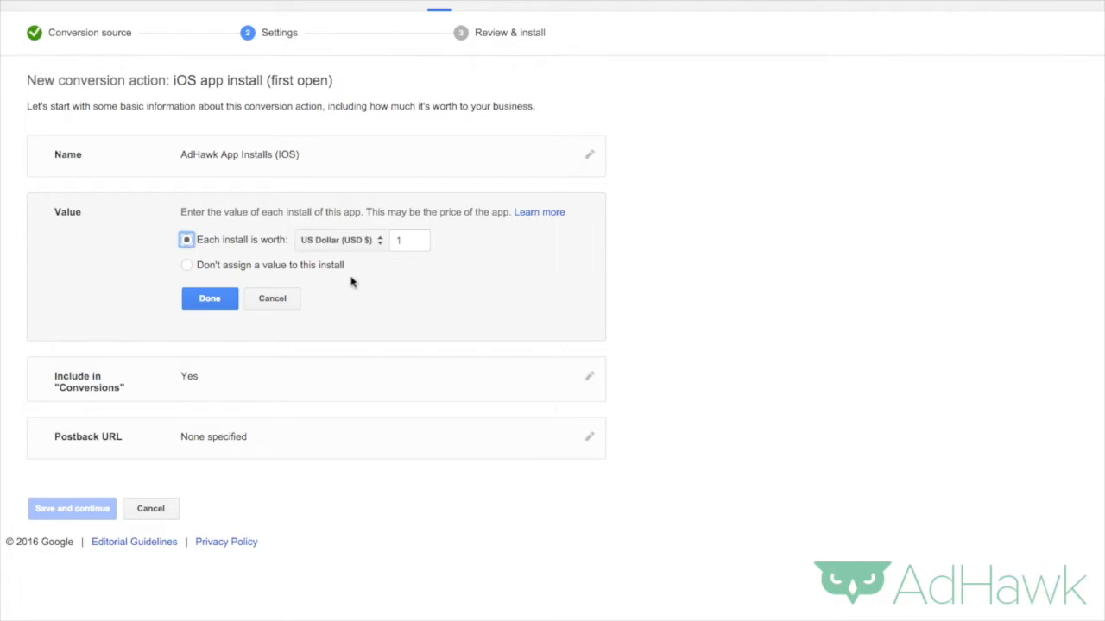
{"action": "type", "text": "10"}
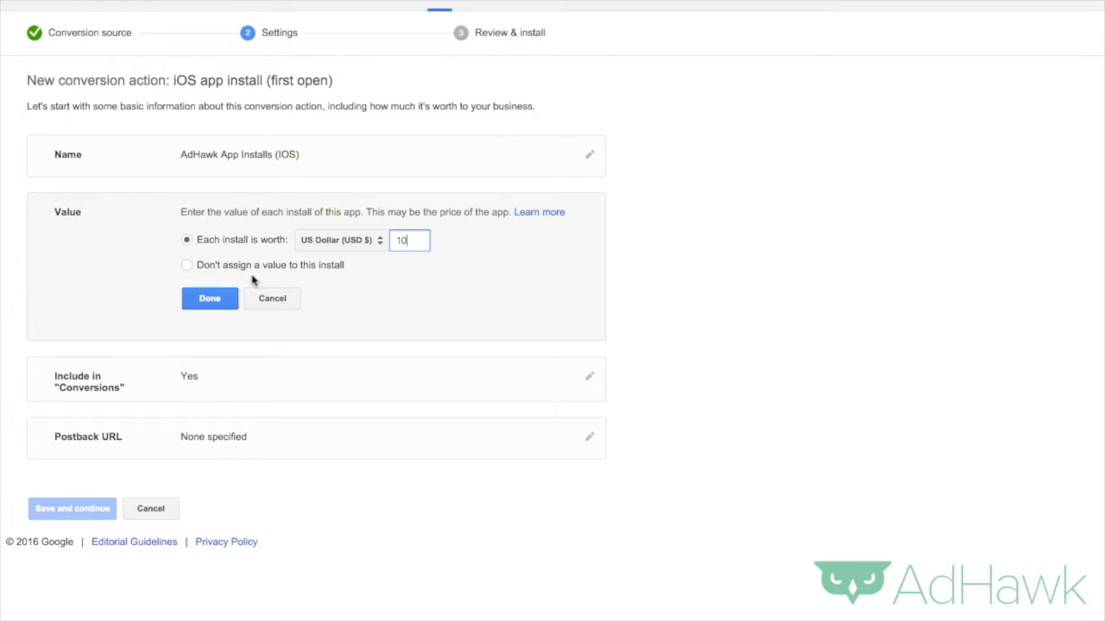
{"action": "left_click", "coordinate": [186, 265]}
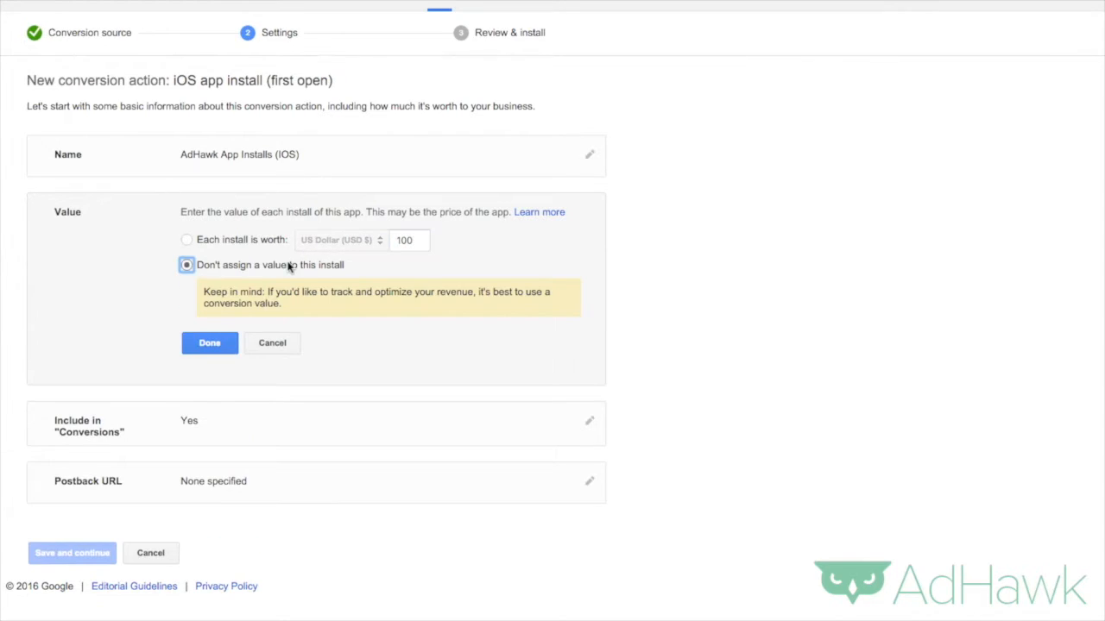
{"action": "left_click", "coordinate": [209, 343]}
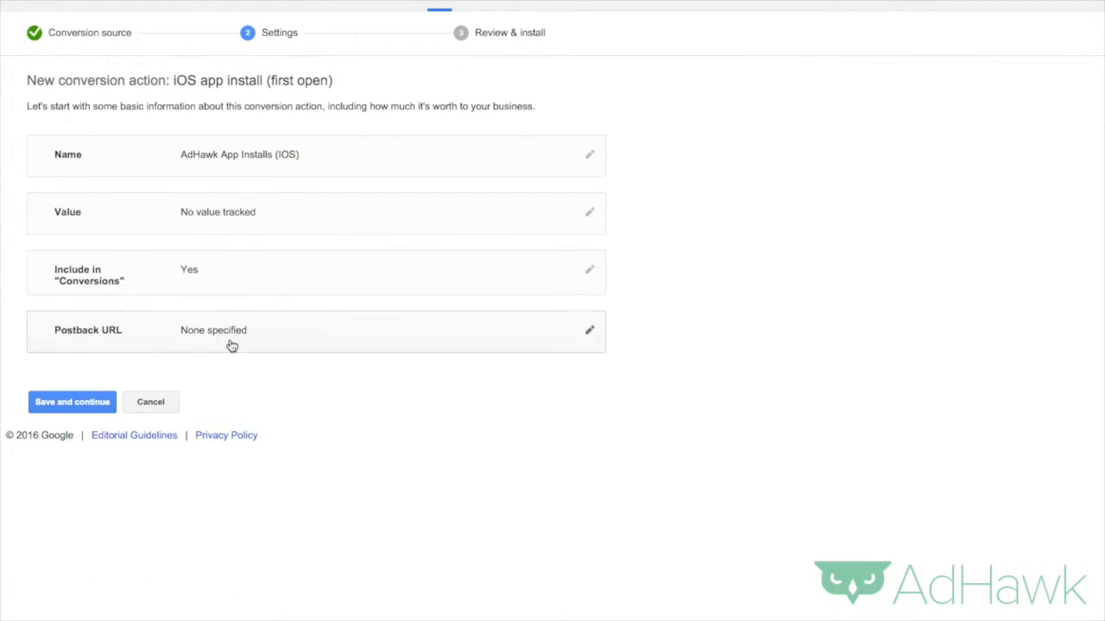
{"action": "left_click", "coordinate": [72, 401]}
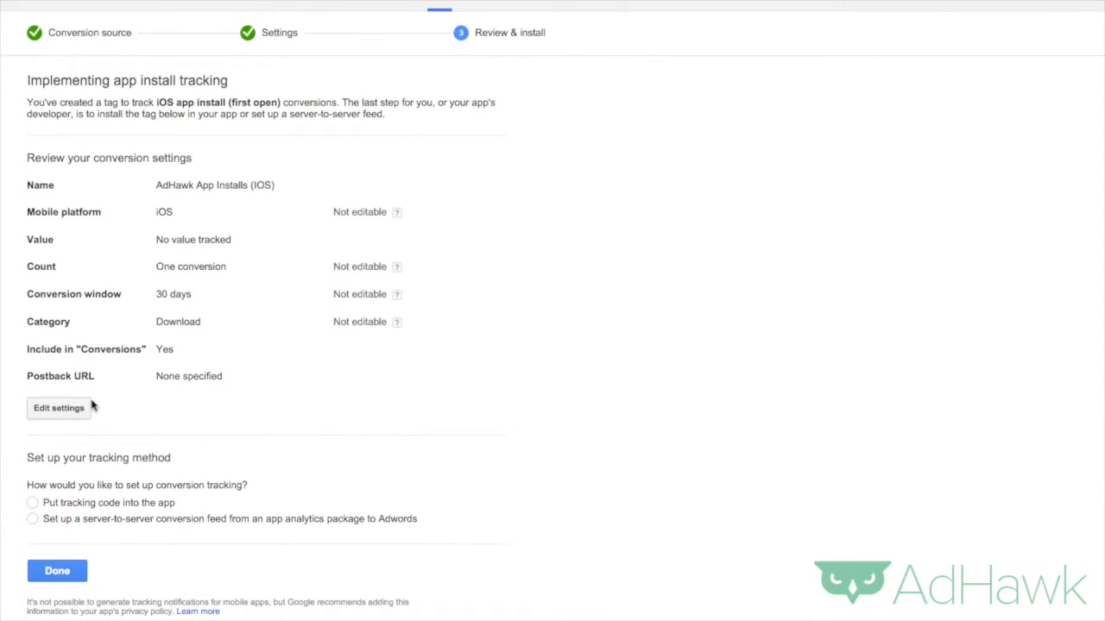
{"action": "mouse_move", "coordinate": [81, 503]}
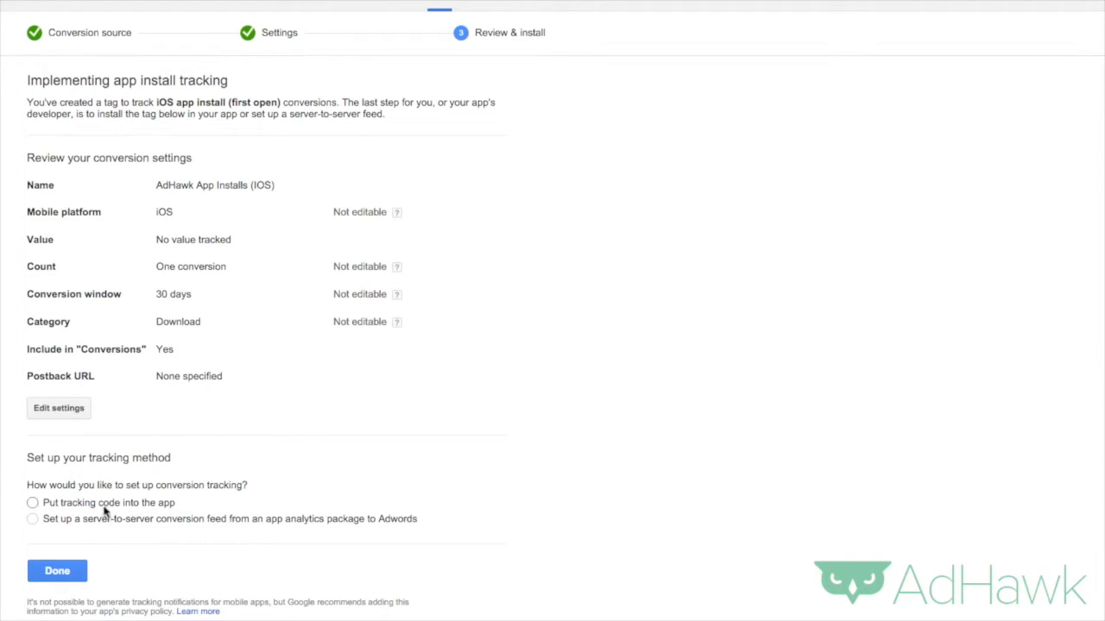
{"action": "mouse_move", "coordinate": [93, 548]}
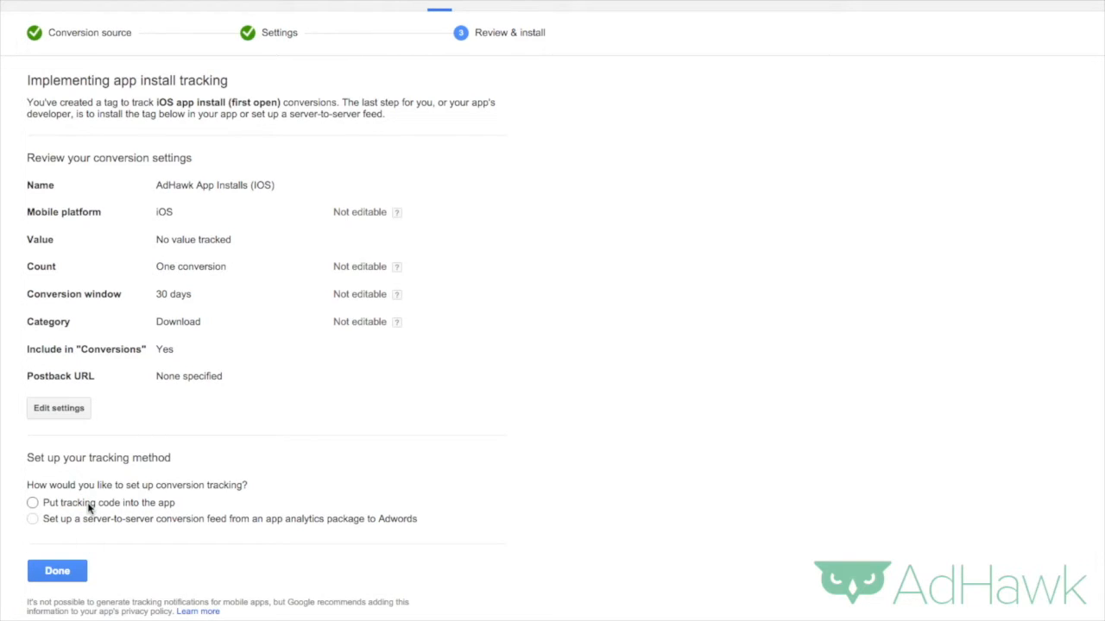
Choose 'Put tracking code into the app' and view the iOS tracking snippet
{"action": "left_click", "coordinate": [32, 503]}
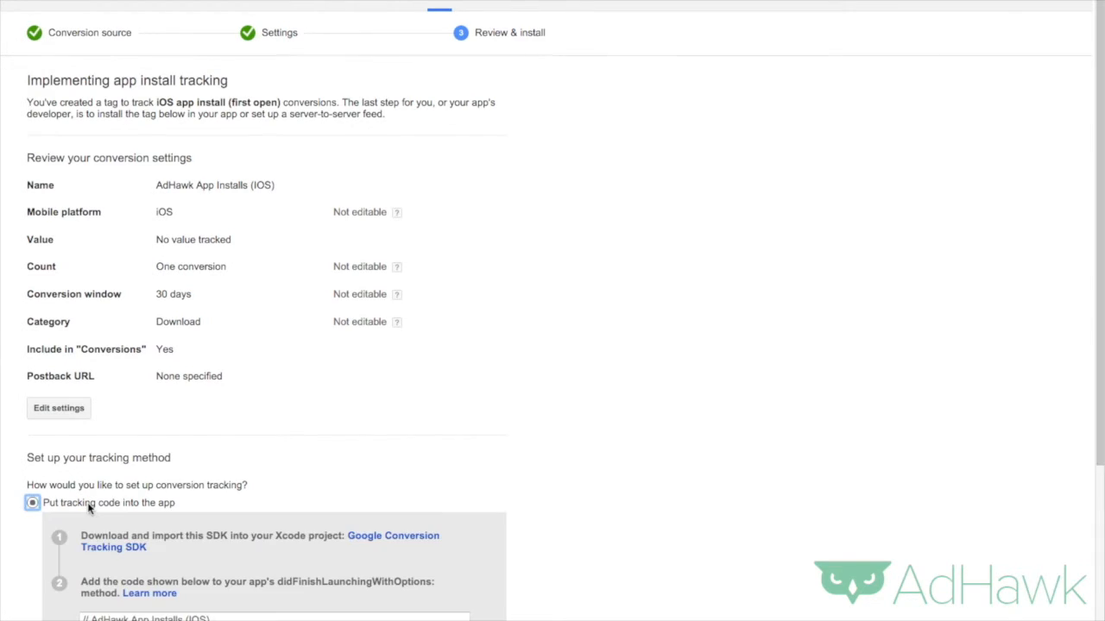
{"action": "scroll", "scroll_direction": "down", "scroll_amount": 3}
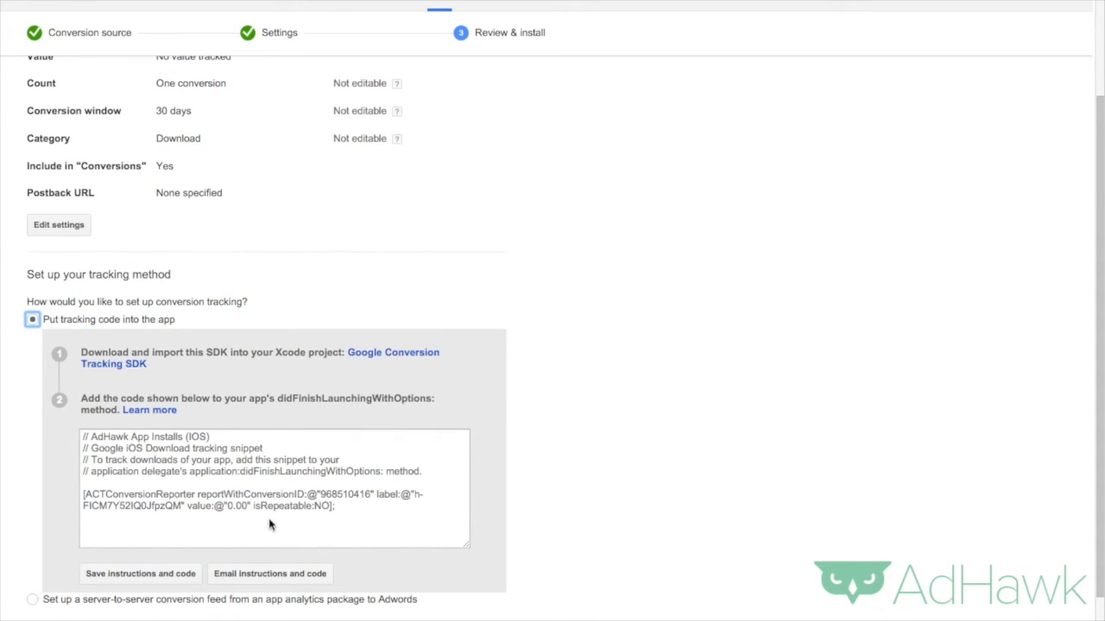
{"action": "scroll", "scroll_direction": "down", "scroll_amount": 3}
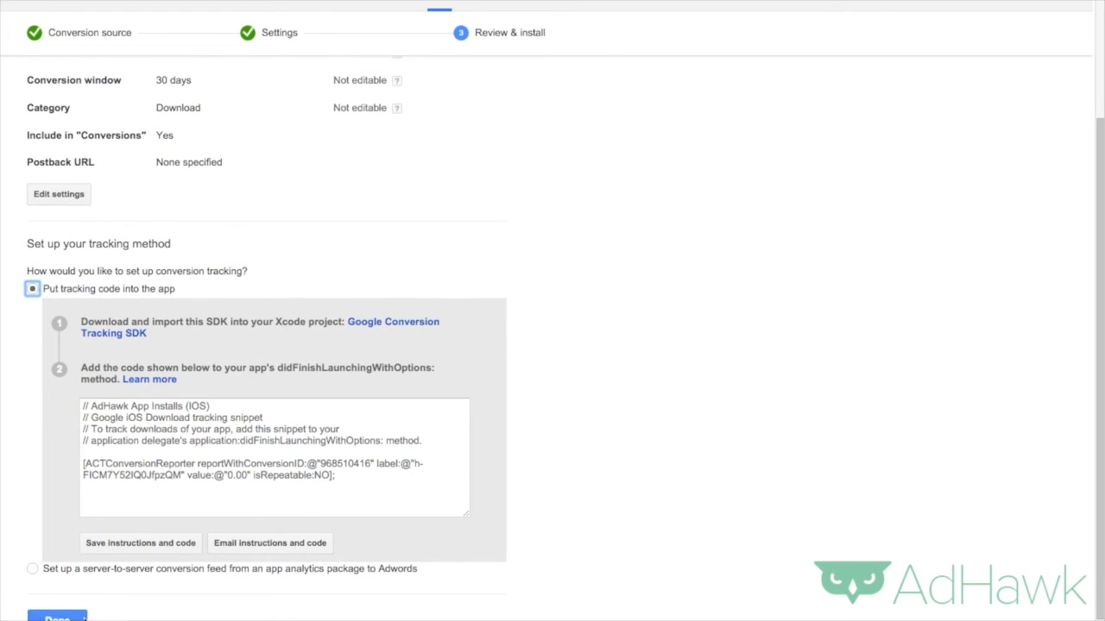